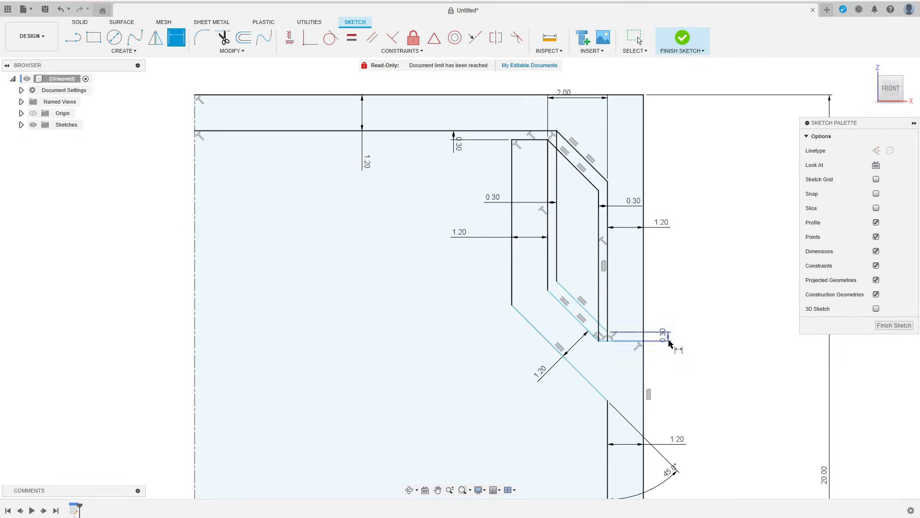
Finish the cross-section sketch and inspect its container, lid and thread-groove profiles
left_click(681, 38)
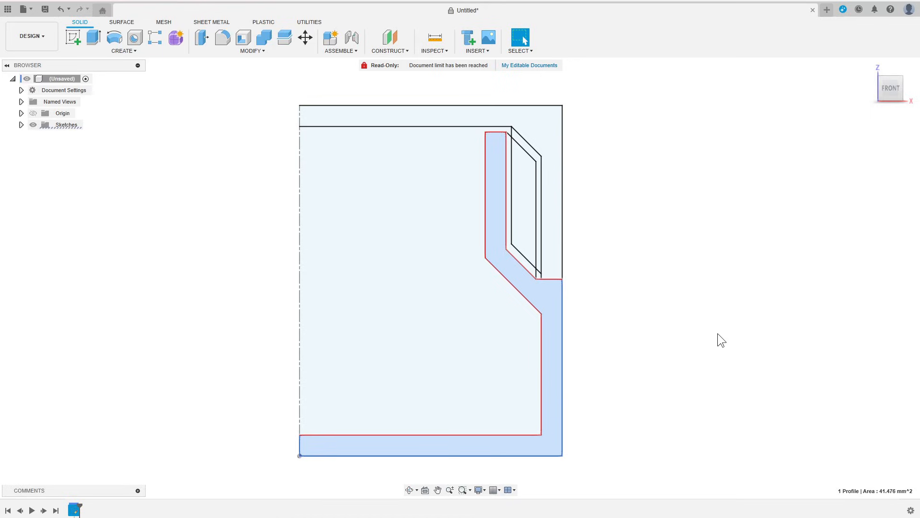
left_click(516, 258)
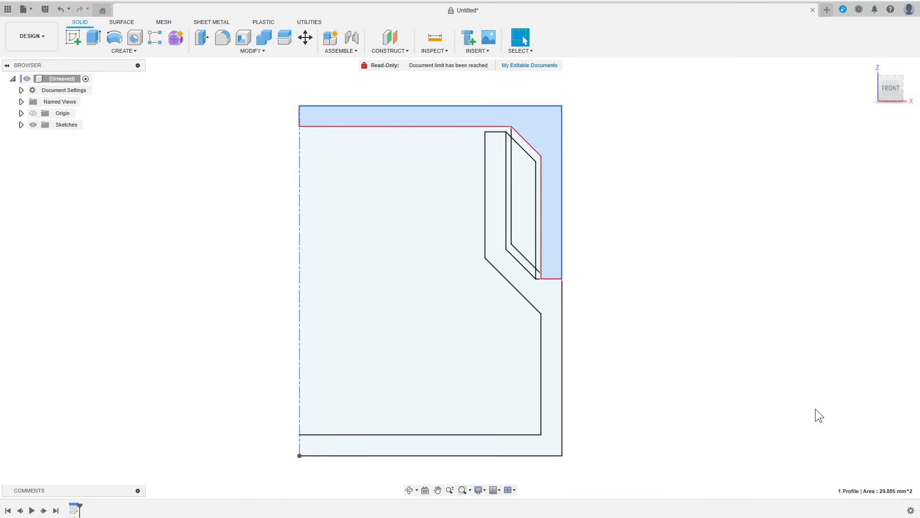
mouse_move(808, 408)
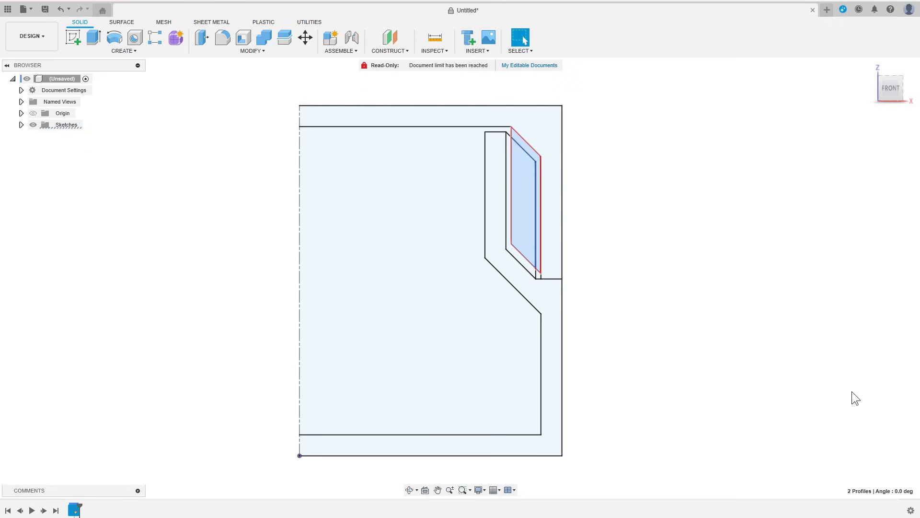
mouse_move(818, 391)
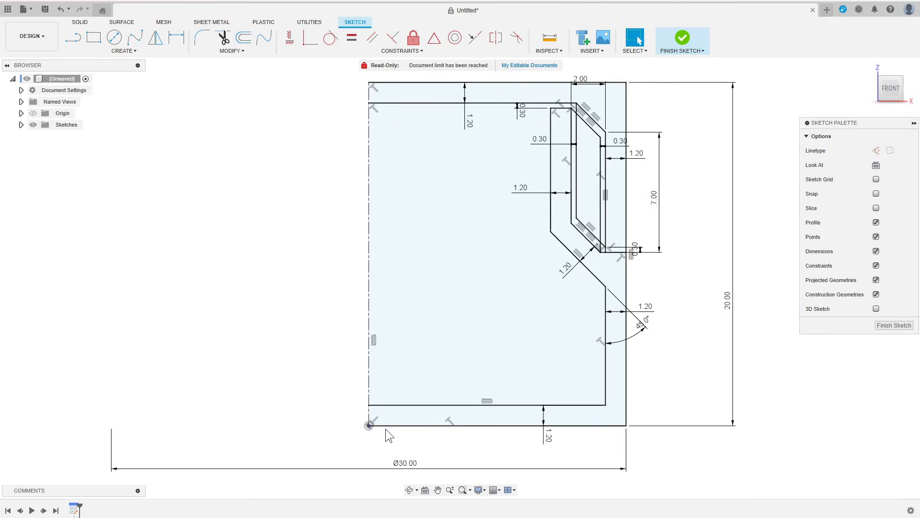
Revolve the cross-section 360° into new bodies and add an offset plane at thread height
left_click(681, 38)
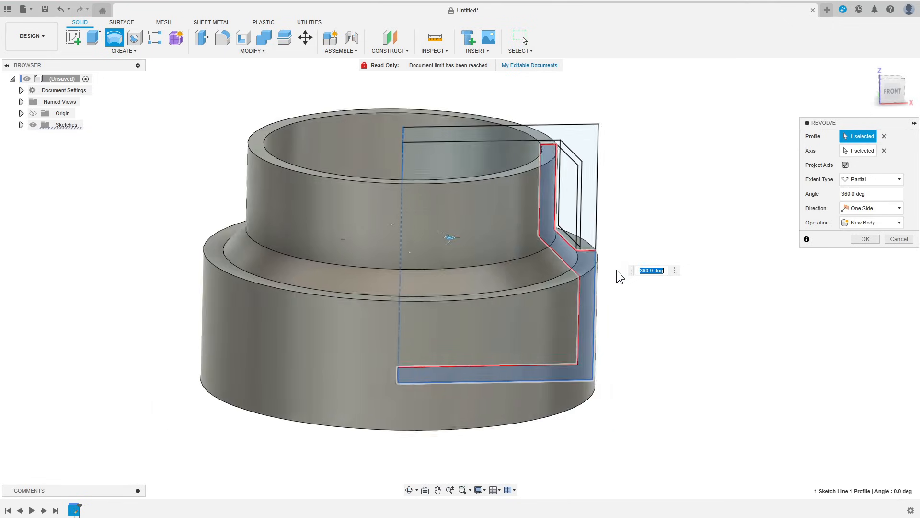
left_click(864, 238)
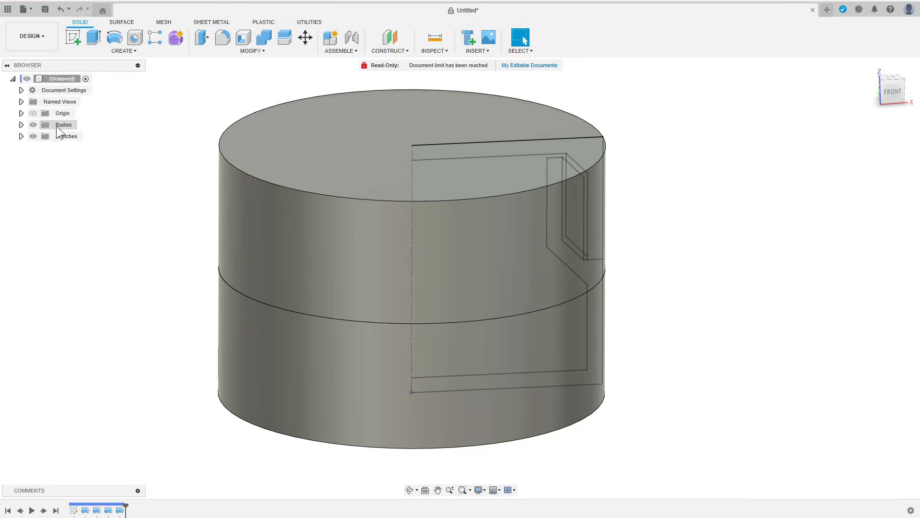
left_click(21, 125)
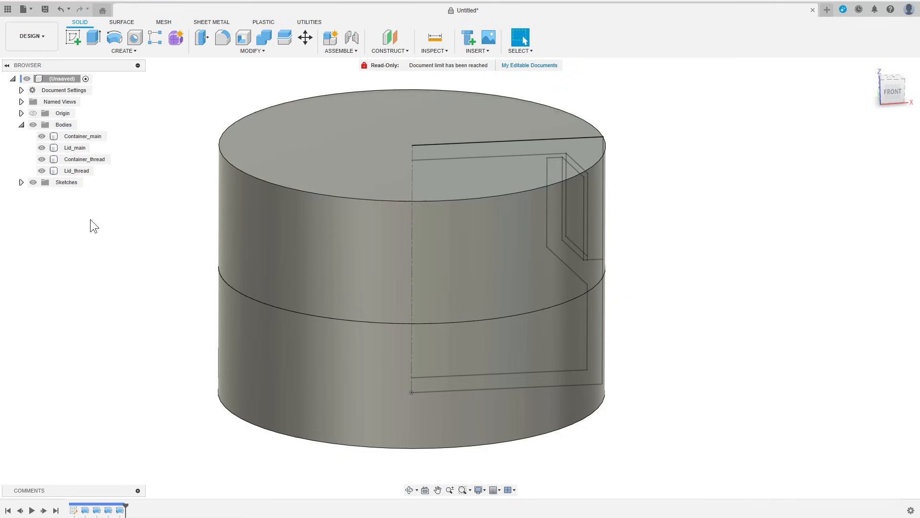
left_click(389, 38)
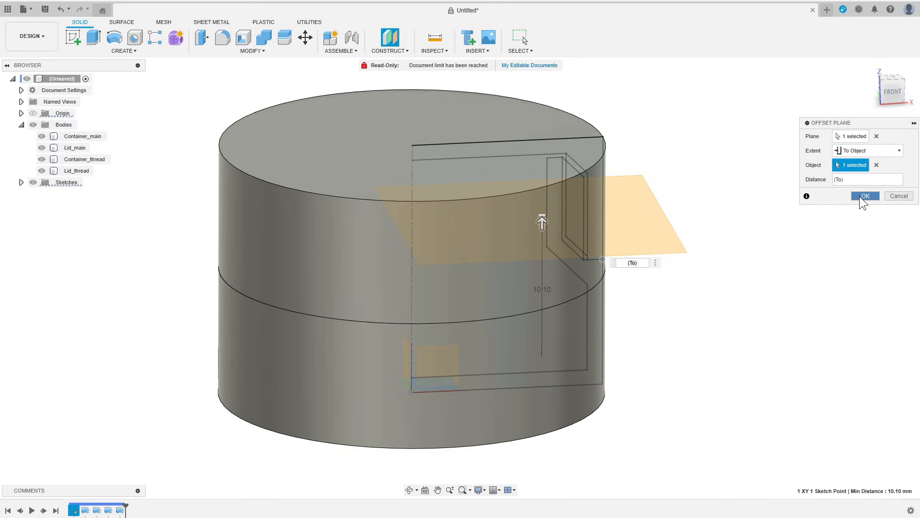
left_click(863, 196)
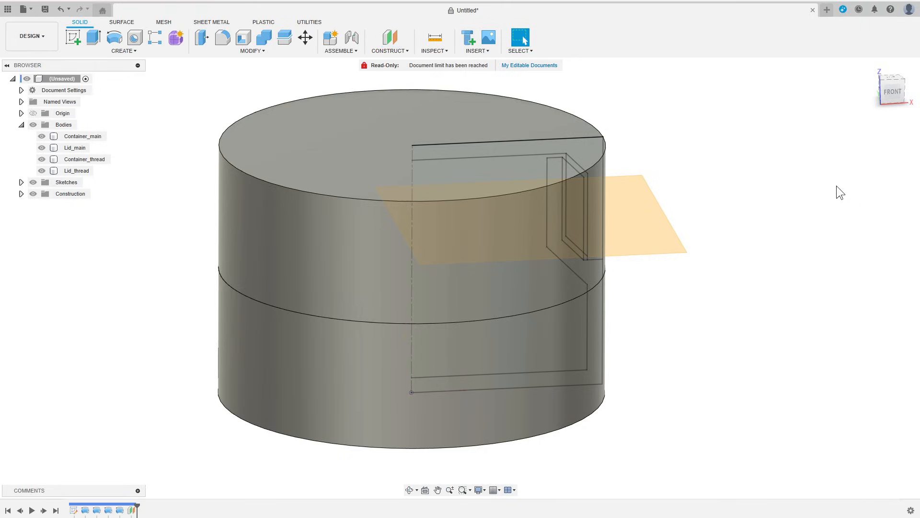
mouse_move(73, 37)
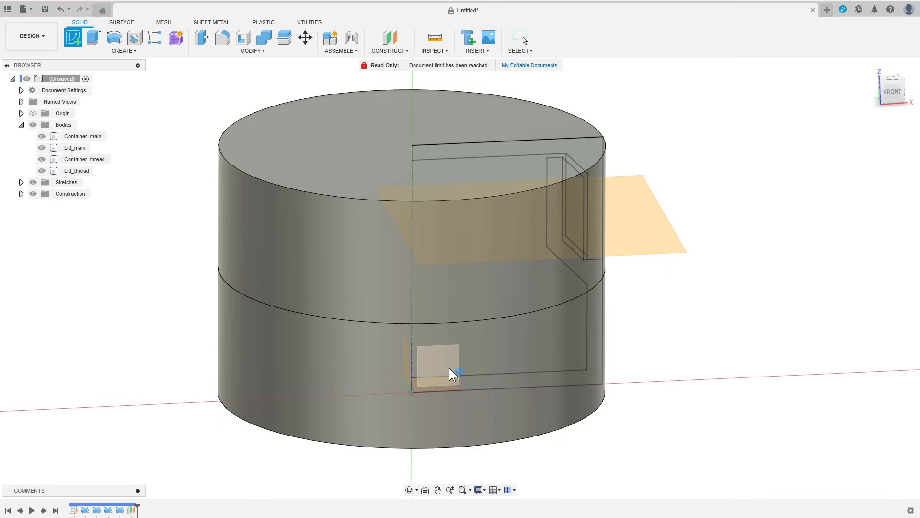
Sketch two dimensioned trapezoidal thread profiles with 55° flanks on the XZ plane
left_click(437, 361)
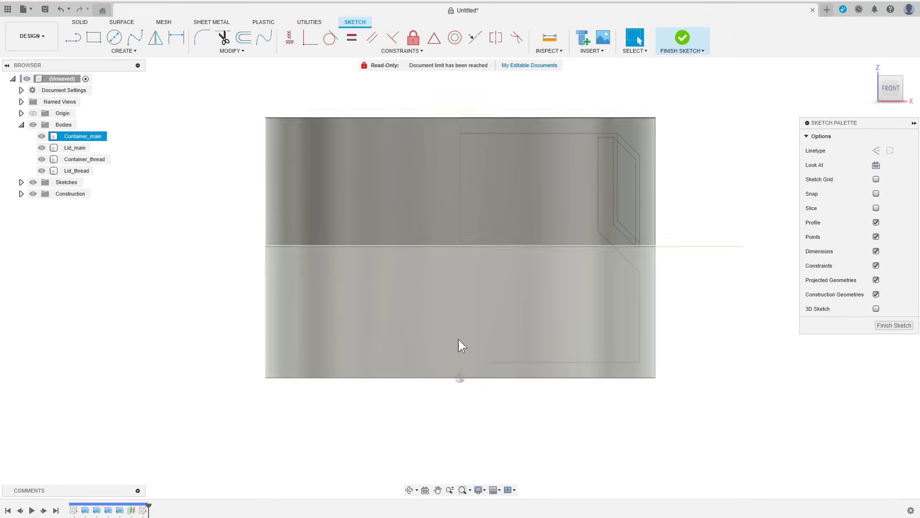
left_click(123, 50)
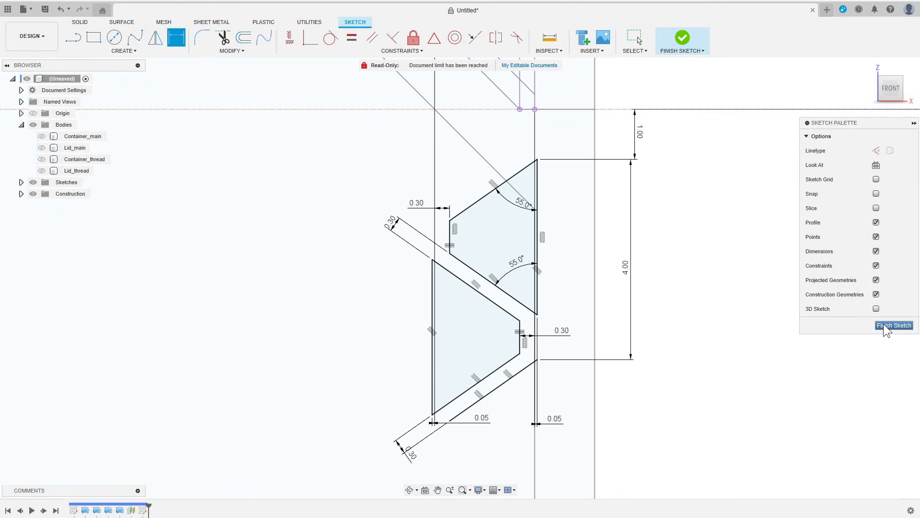
left_click(894, 325)
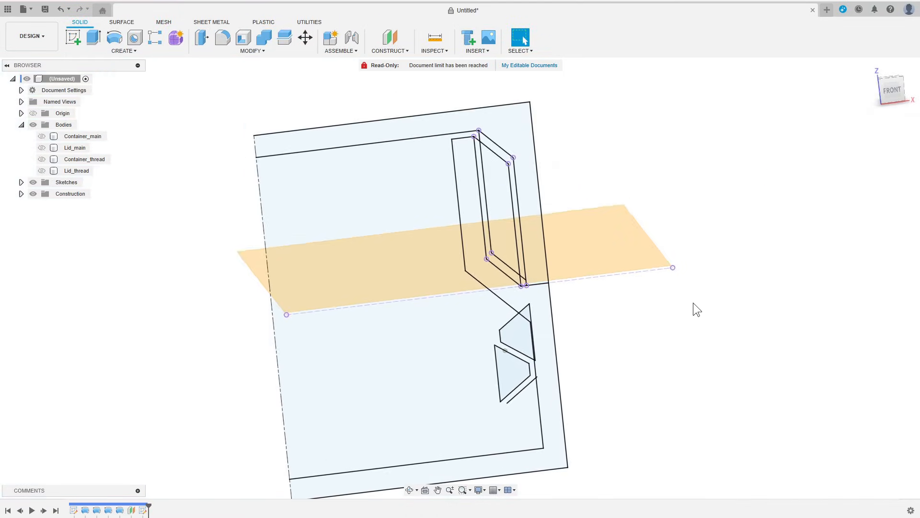
Create a 20 mm diameter coil with 4 mm pitch and 1 mm triangular section
left_click(123, 42)
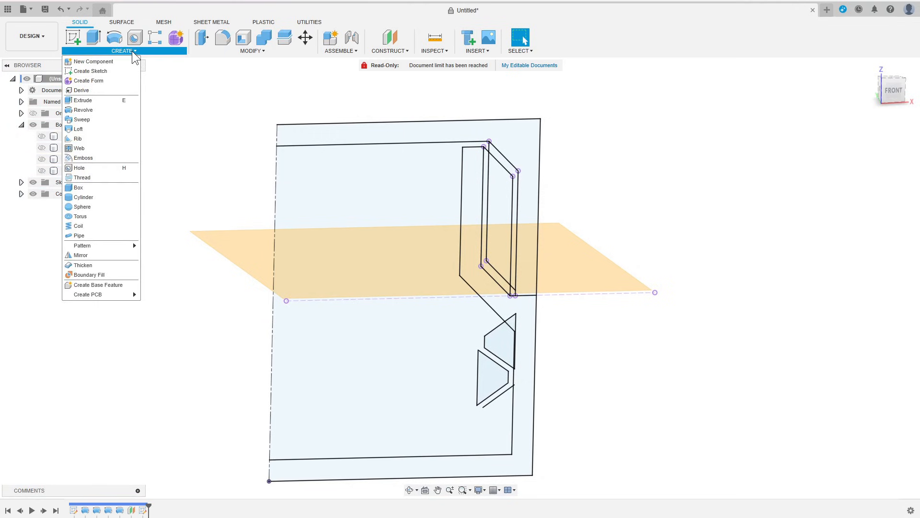
mouse_move(77, 226)
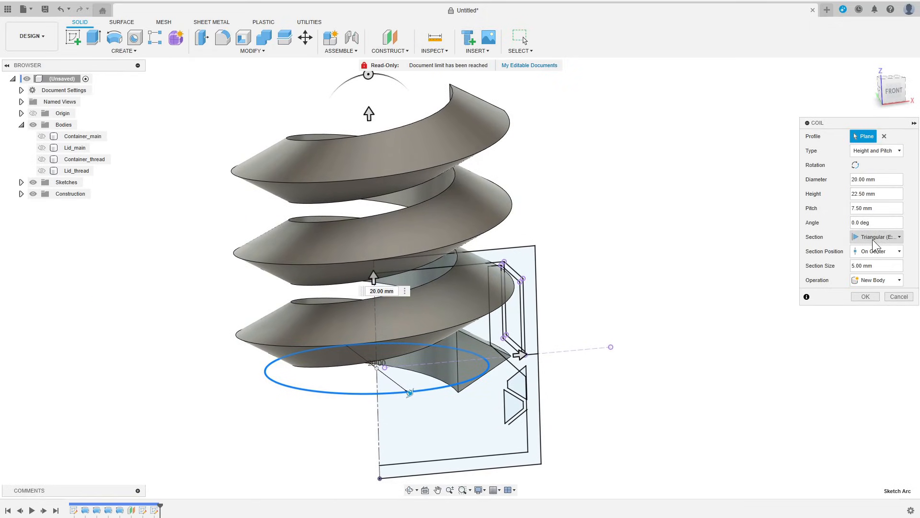
mouse_move(879, 264)
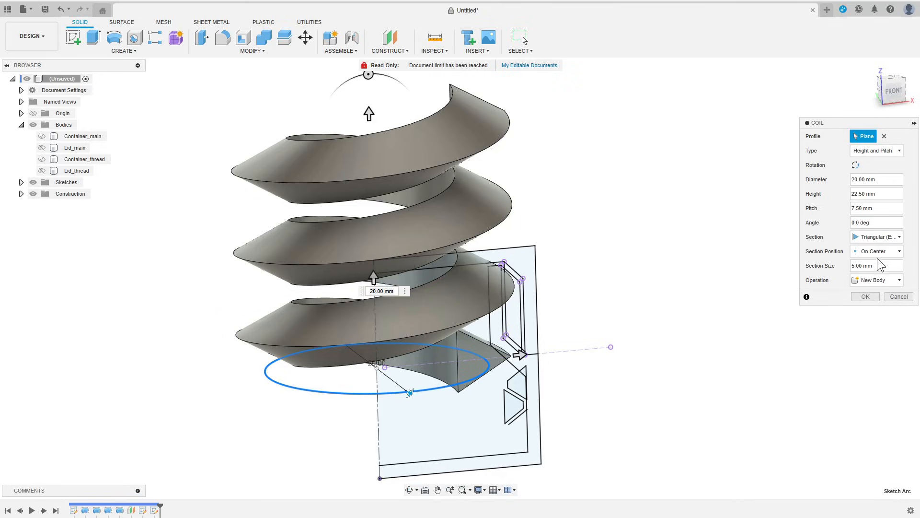
left_click(874, 265)
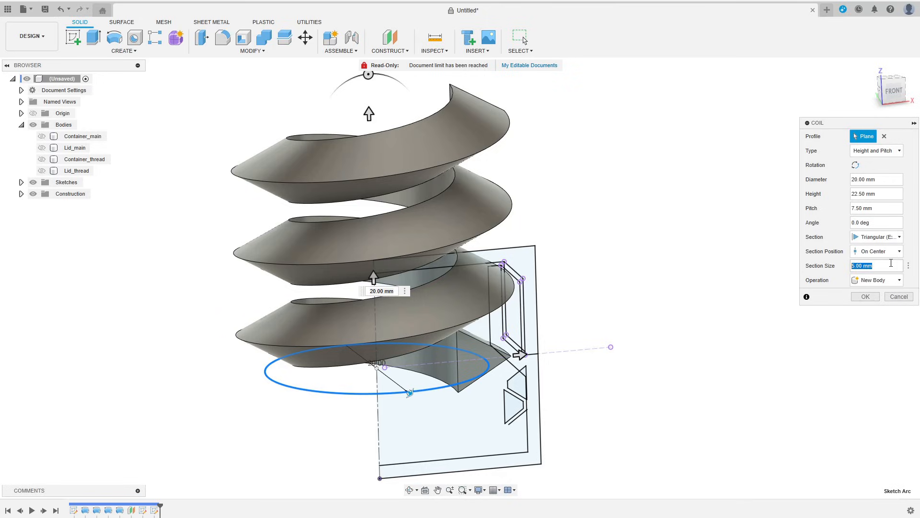
type("1 mm")
left_click(876, 208)
type("4")
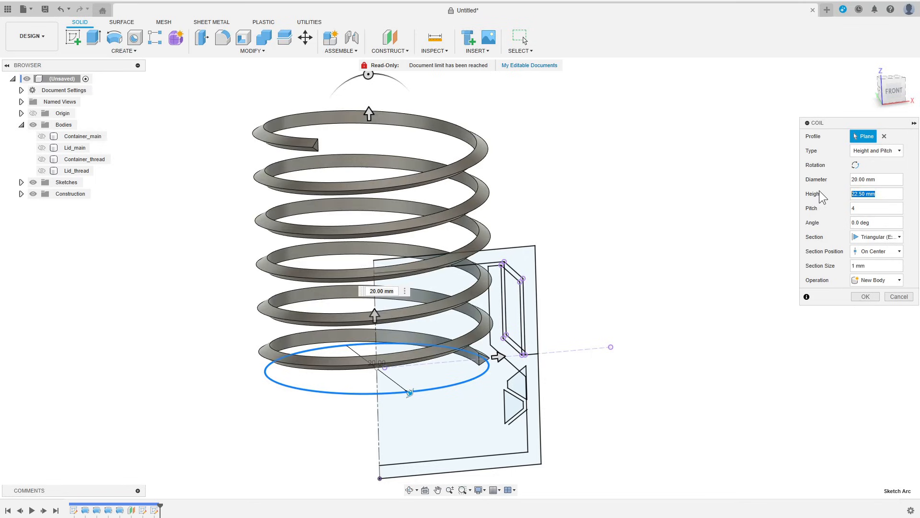
type("16")
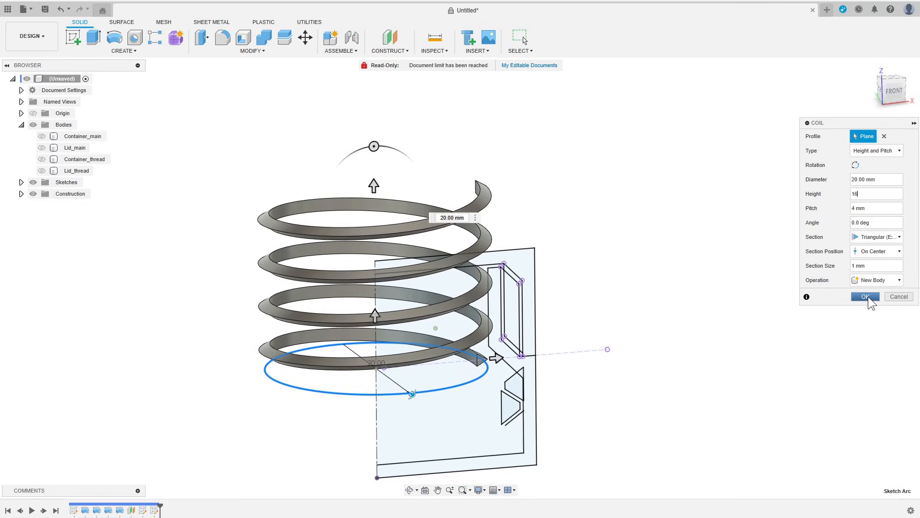
left_click(864, 296)
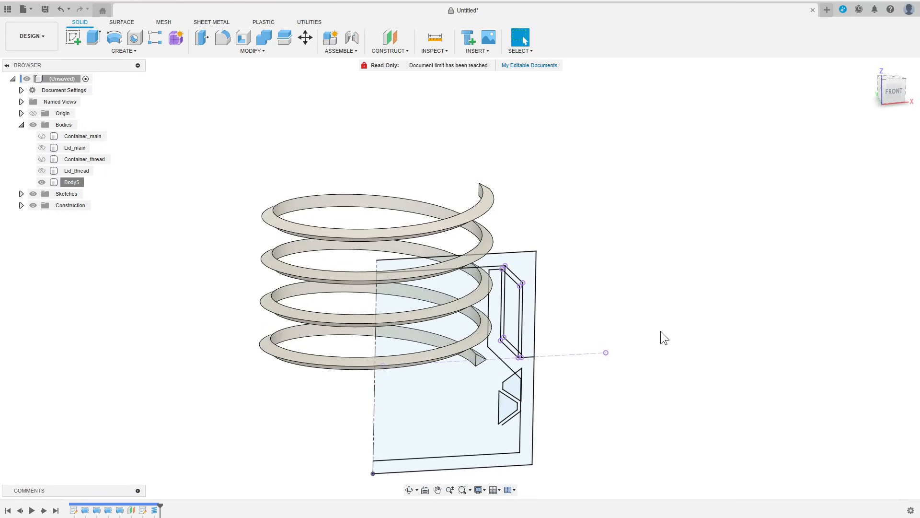
left_click(123, 50)
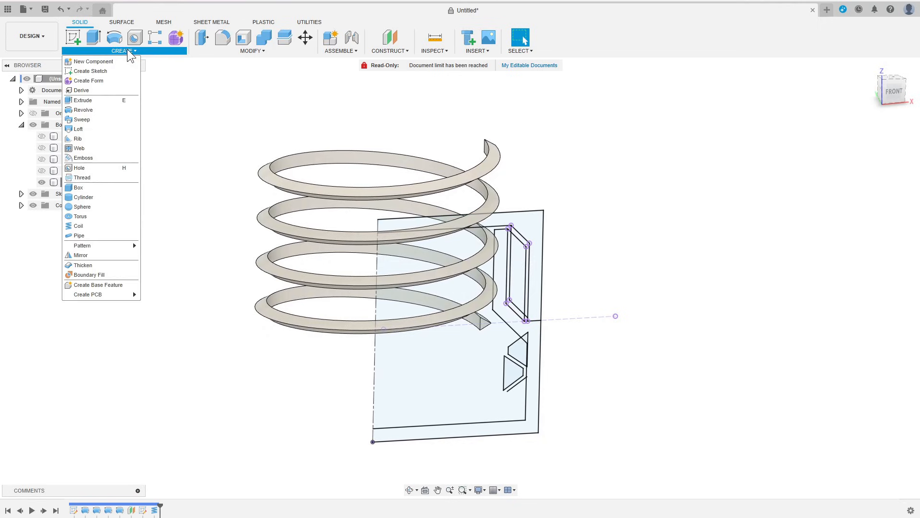
Sweep the trapezoidal thread profile along the helix, guided by Plane1, creating Body6
left_click(79, 120)
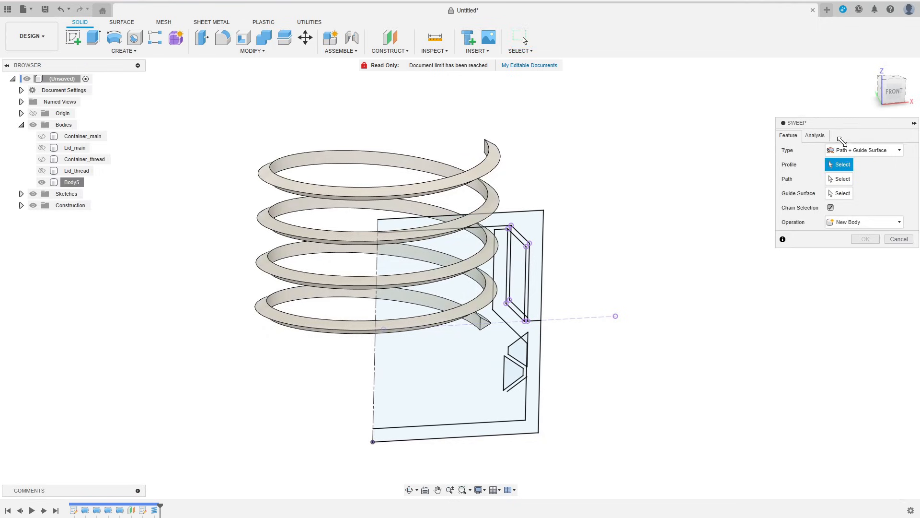
left_click(513, 358)
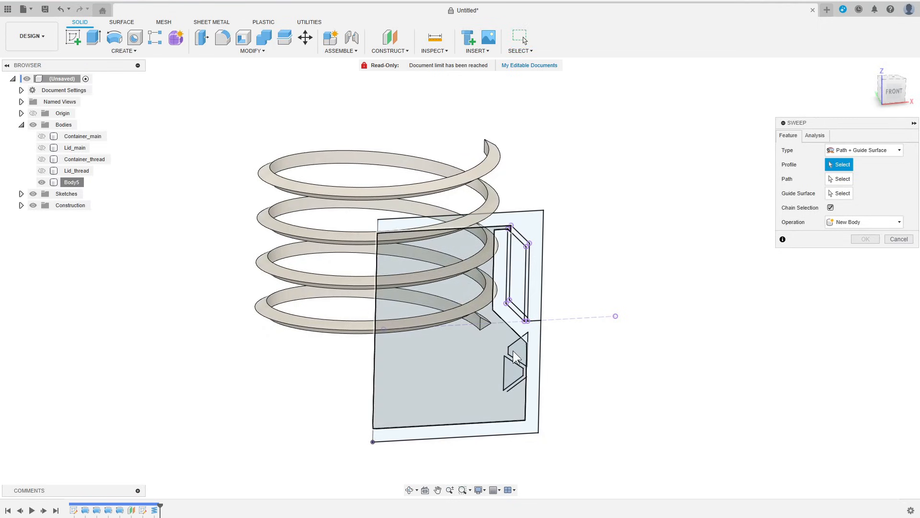
left_click(515, 363)
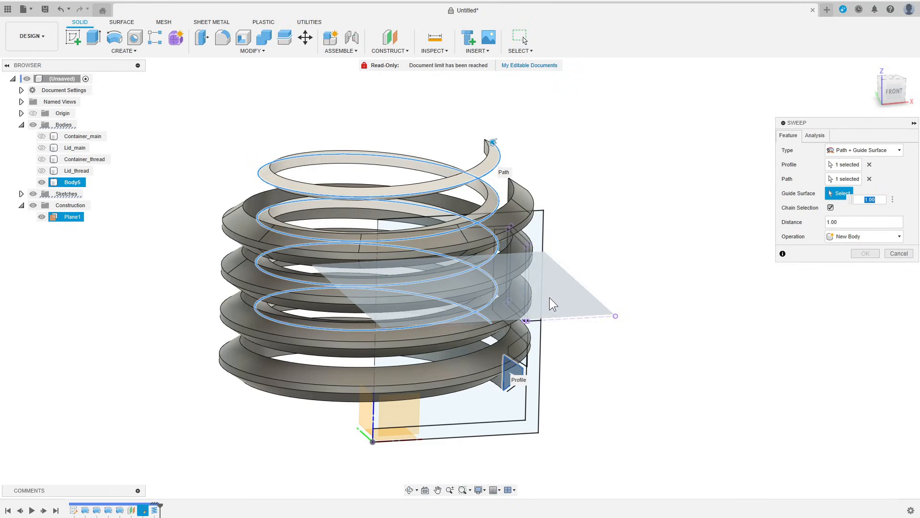
left_click(864, 253)
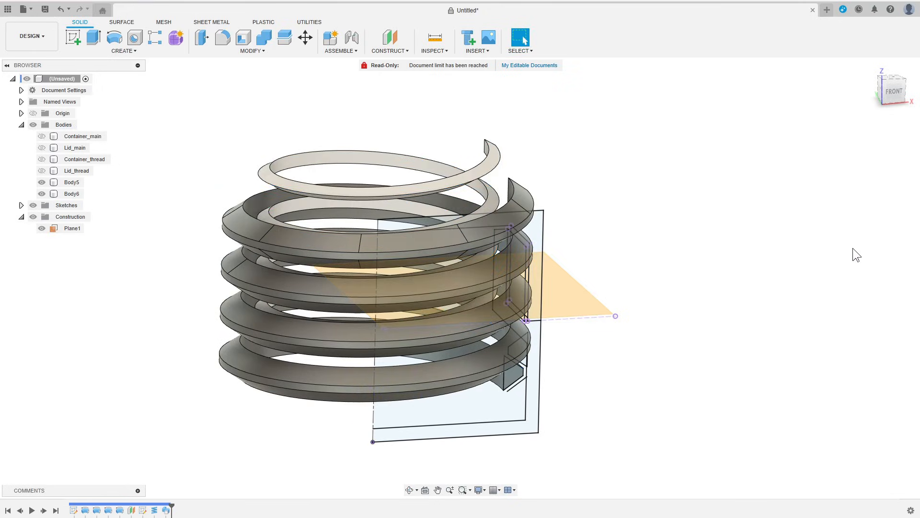
mouse_move(113, 178)
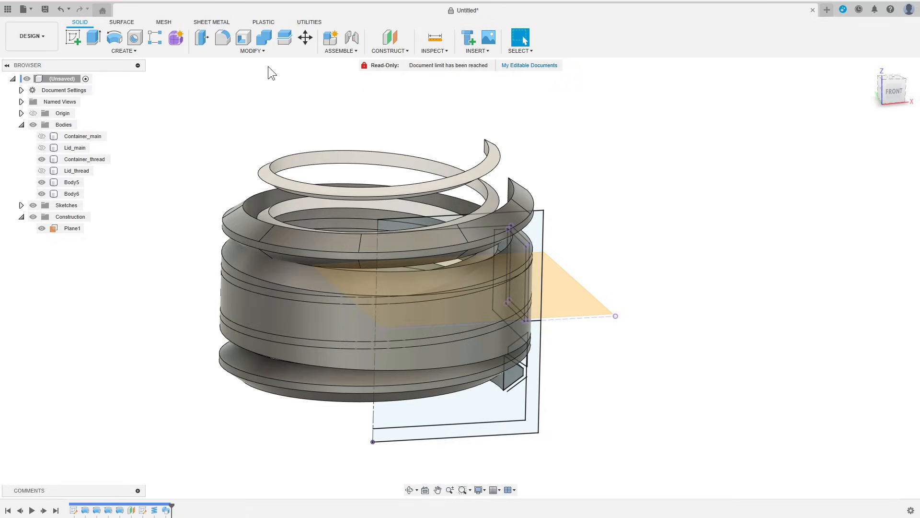
mouse_move(274, 84)
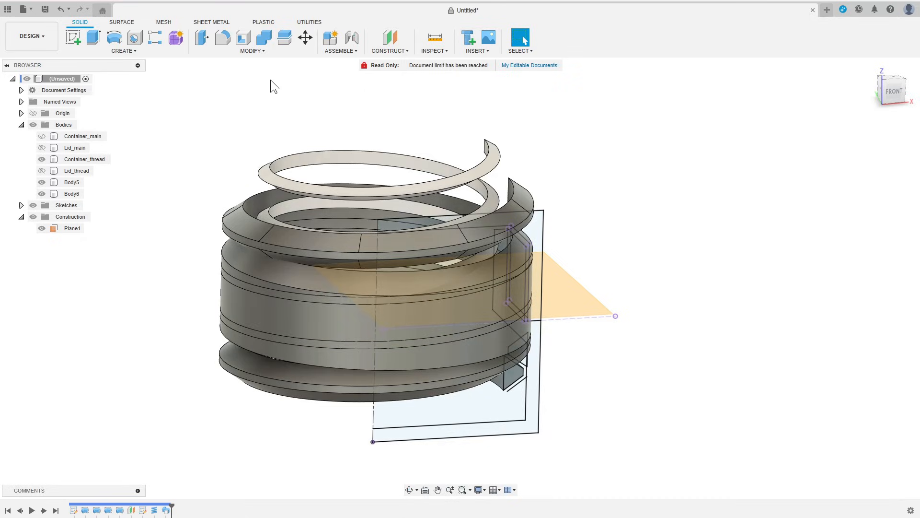
Intersect Container_thread with Body6, then join the trimmed thread into Container_main
left_click(263, 37)
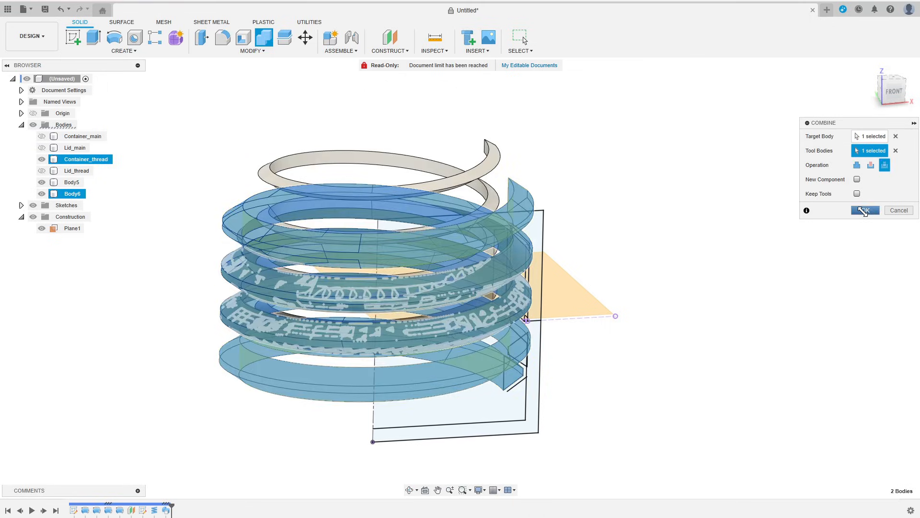
left_click(863, 209)
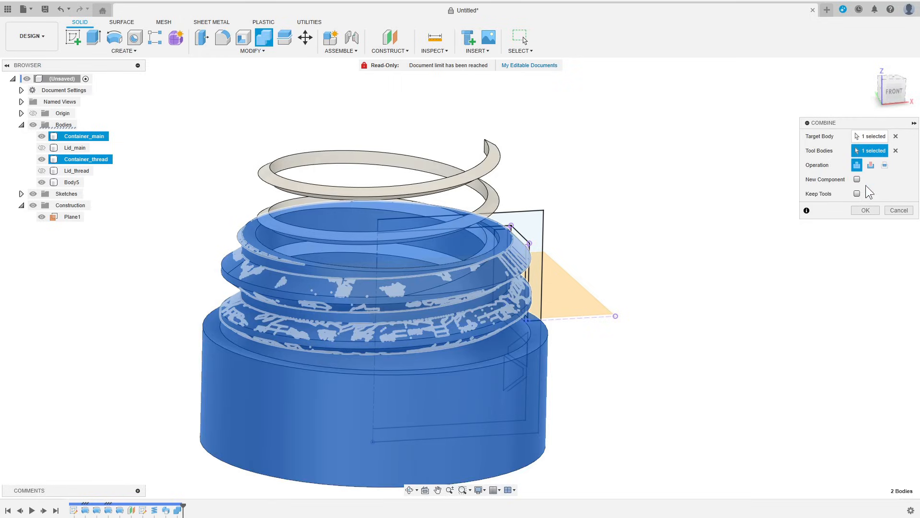
left_click(863, 209)
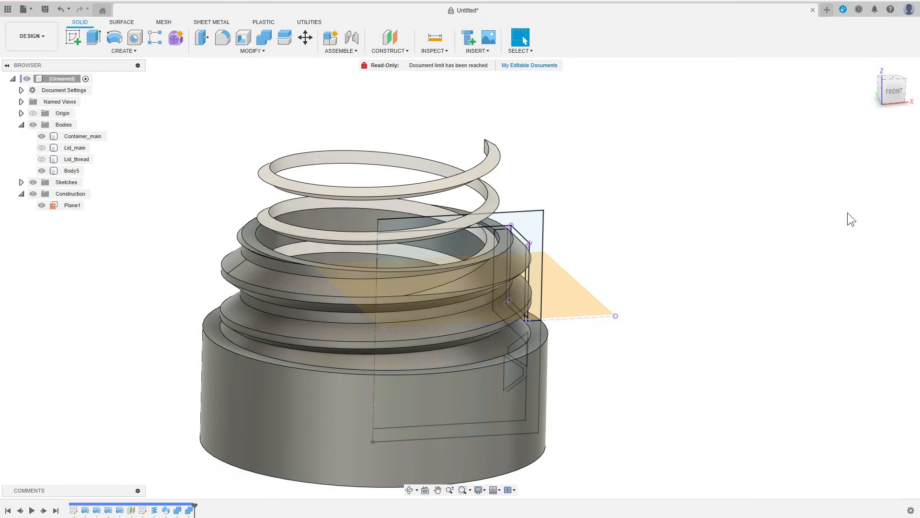
mouse_move(844, 215)
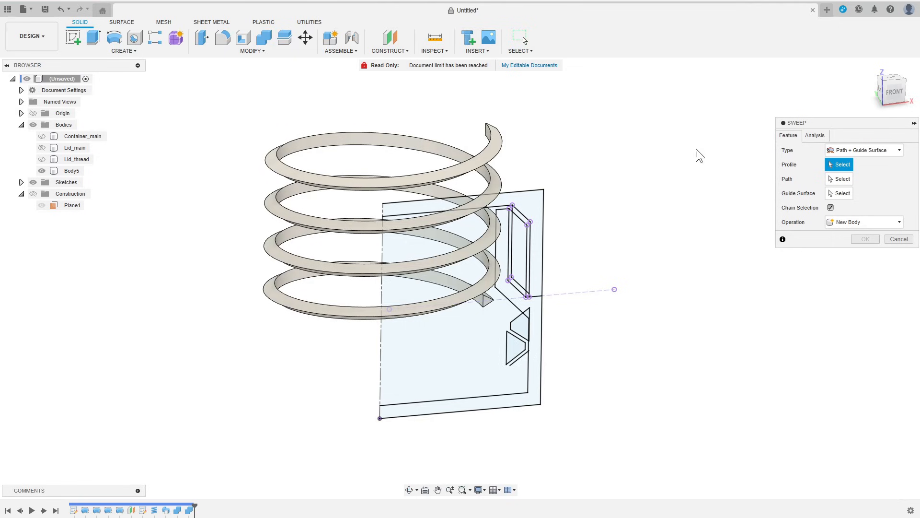
Sweep the lid thread profile and combine the result into Lid_main
left_click(519, 326)
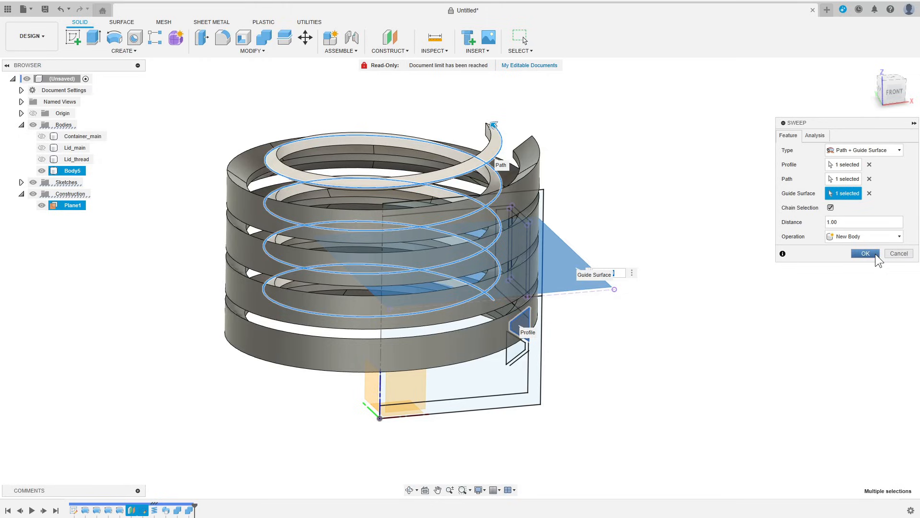
left_click(863, 253)
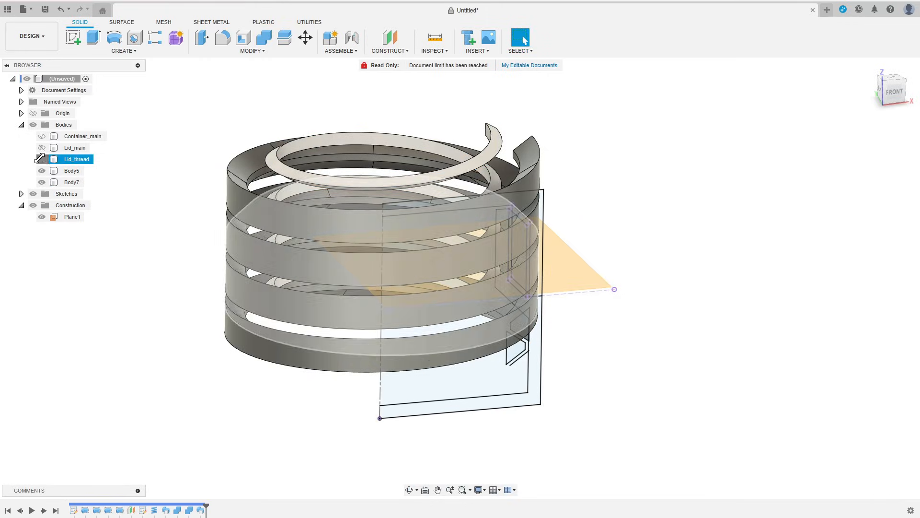
left_click(262, 39)
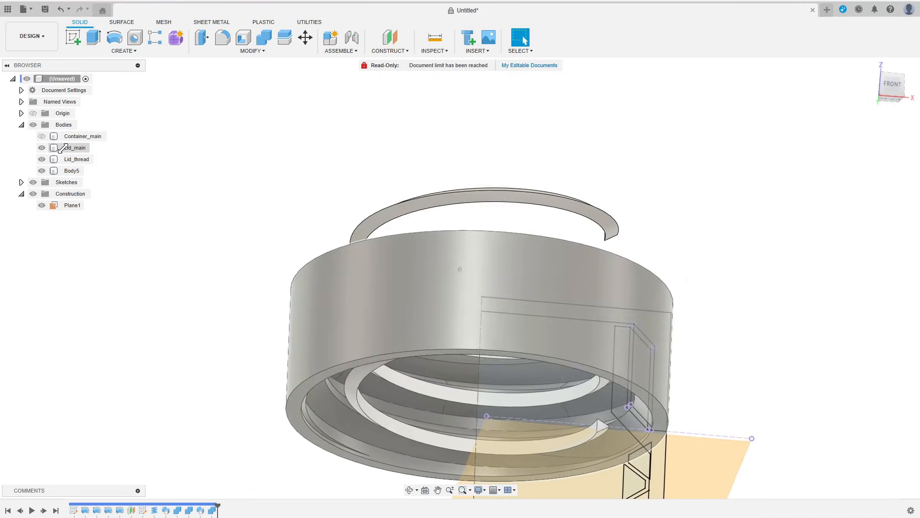
left_click(264, 37)
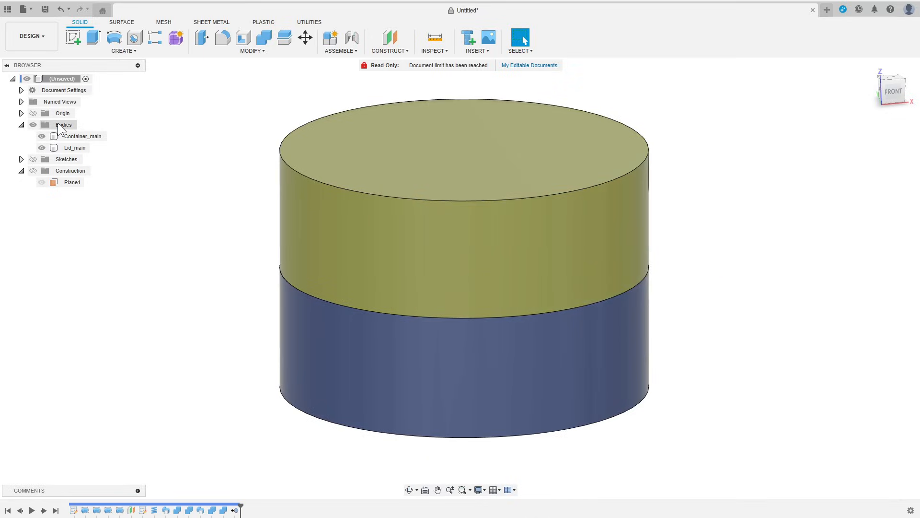
Convert the bodies to components and section them on the XZ plane, offset about 11 mm
right_click(63, 125)
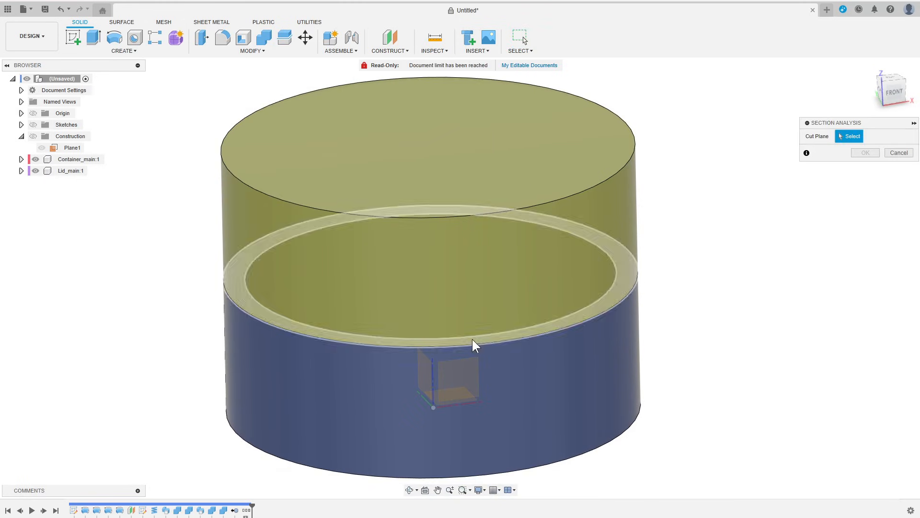
left_click(474, 345)
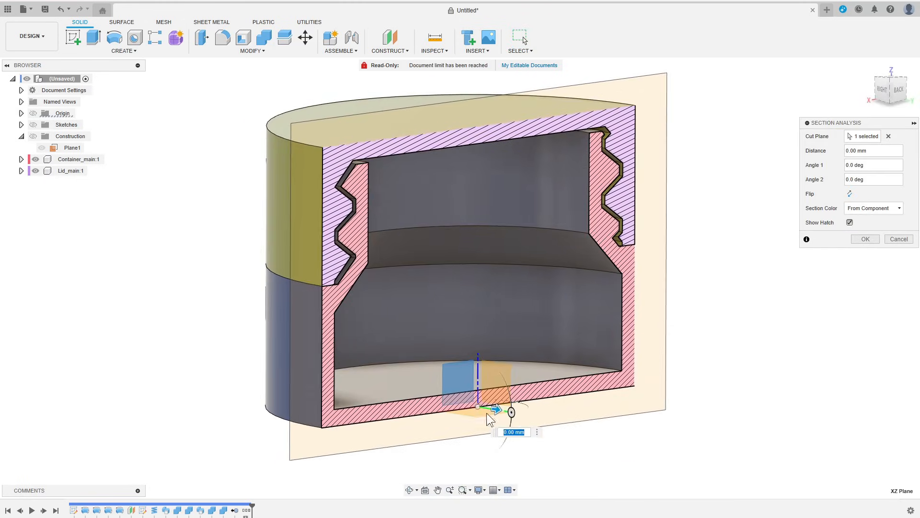
left_click_drag(496, 408, 390, 392)
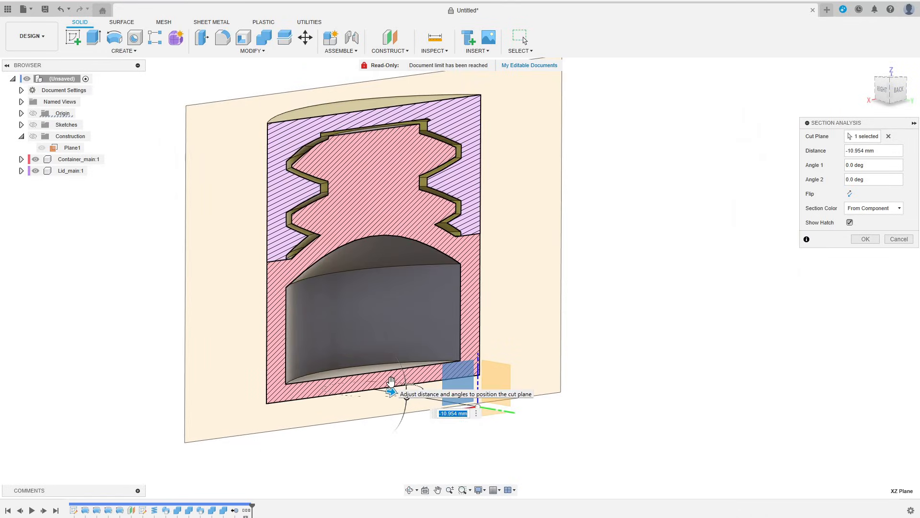